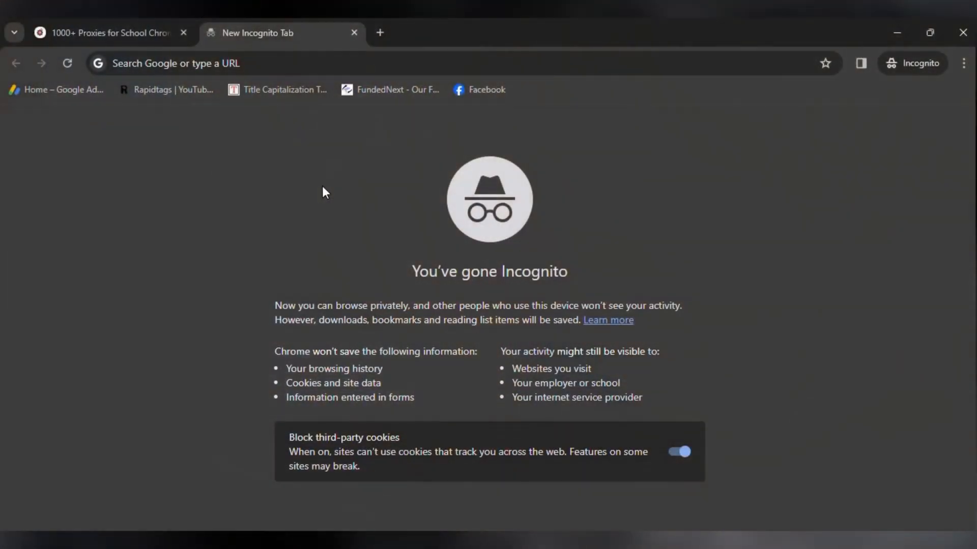
click(102, 32)
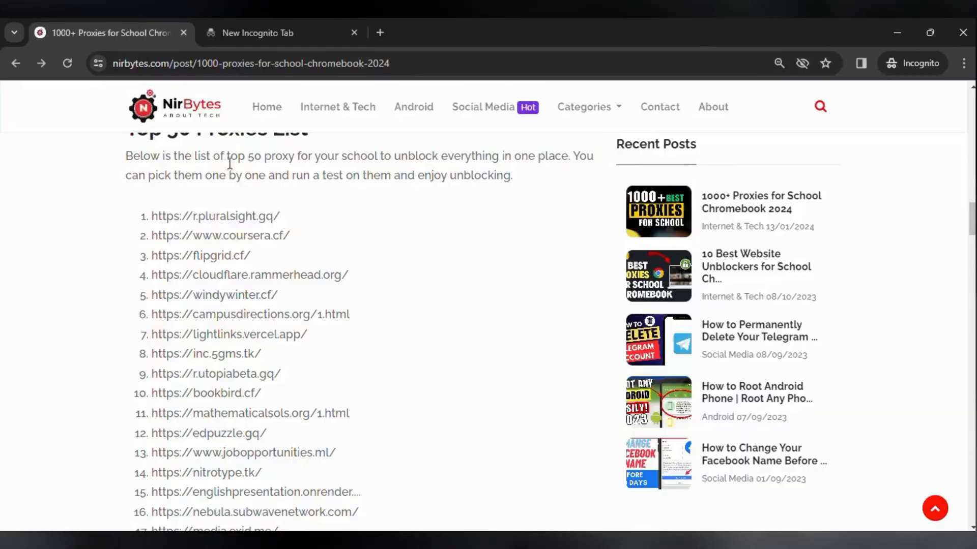
mouse_move(233, 174)
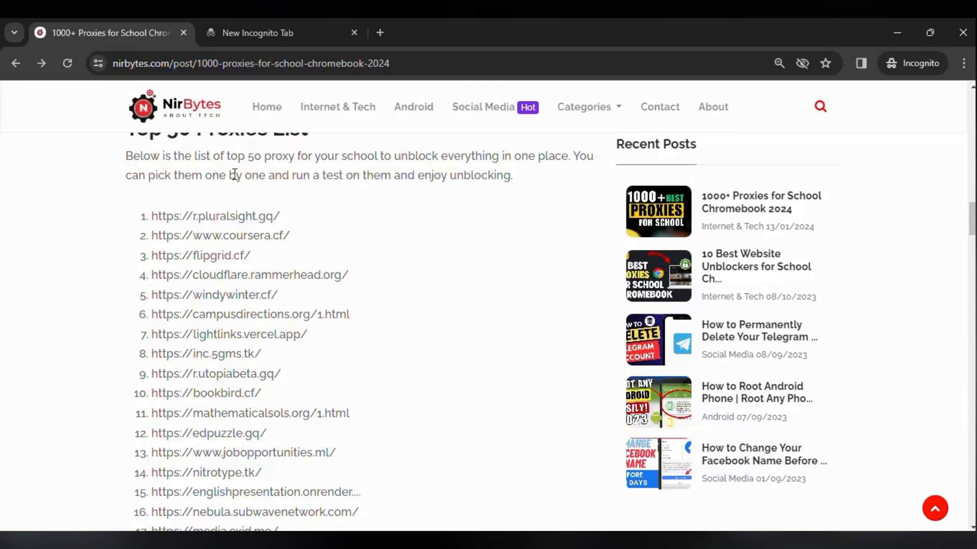
scroll(down, 3)
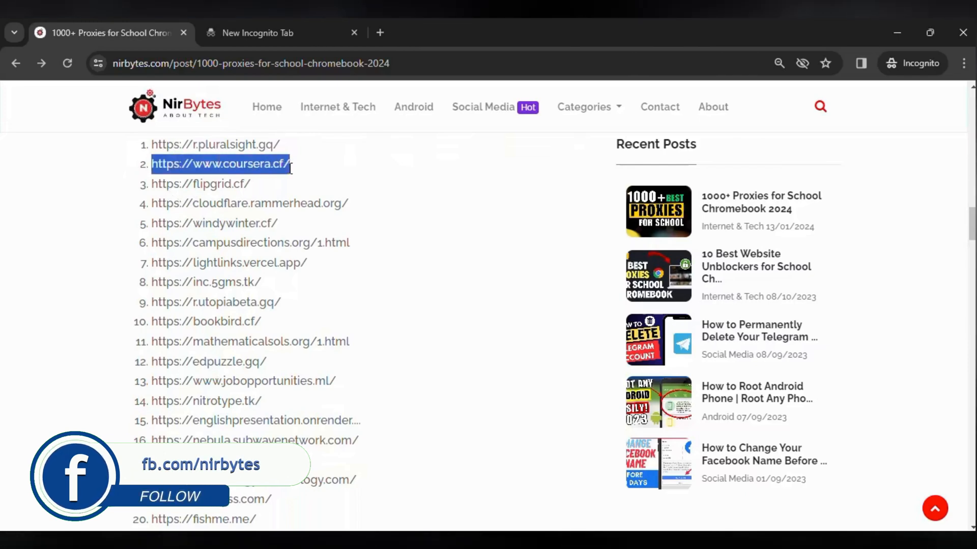
mouse_move(269, 54)
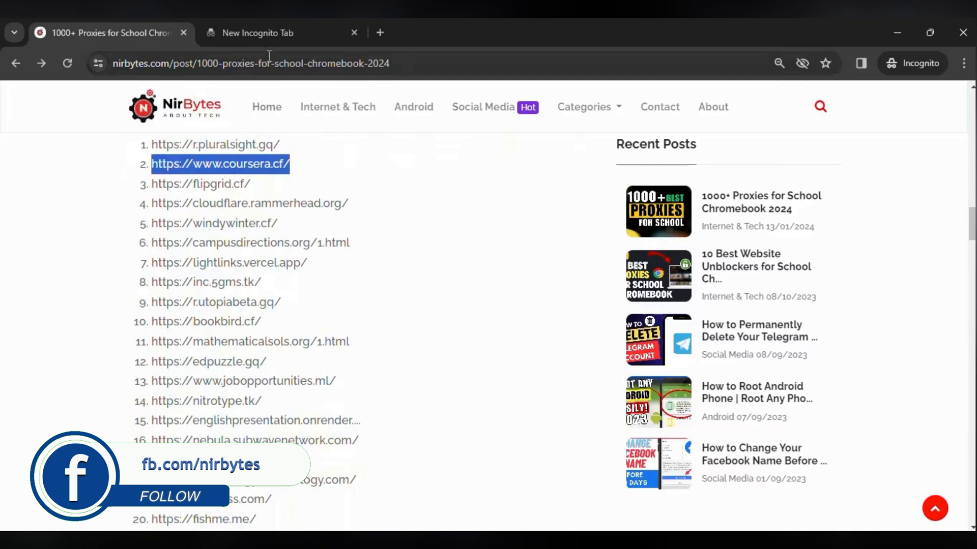
click(258, 33)
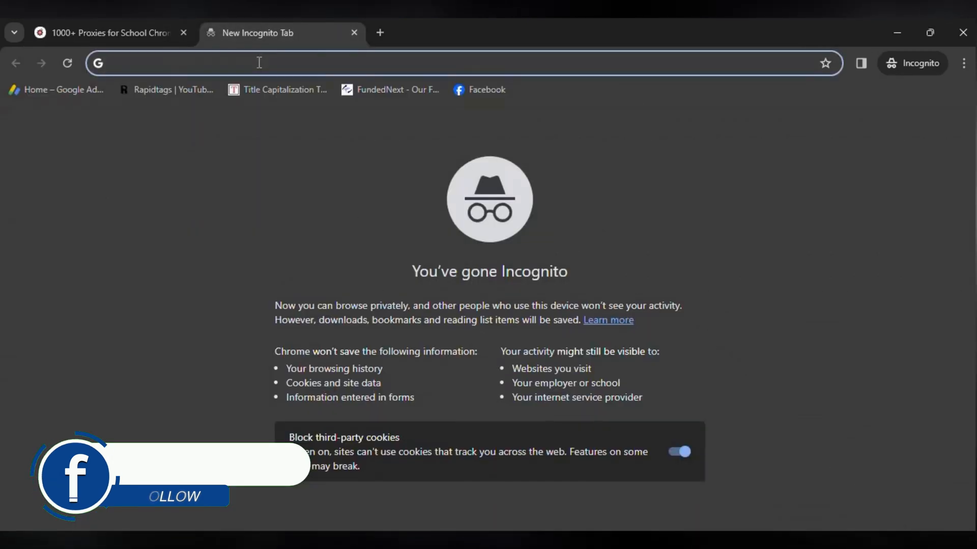
text(https://www.coursera.cf/)
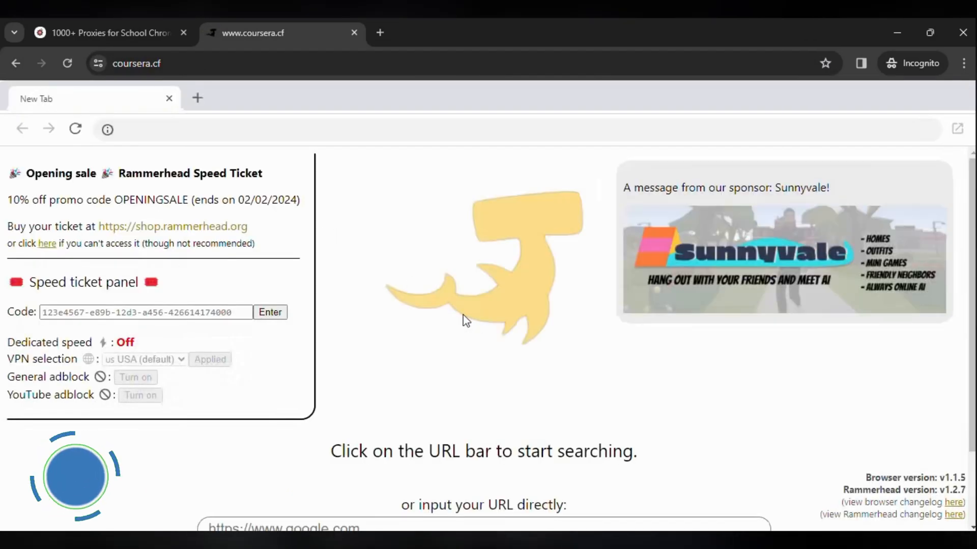
Step: Enter instagram.com in the proxy's URL box and open it in-browser
scroll(down, 3)
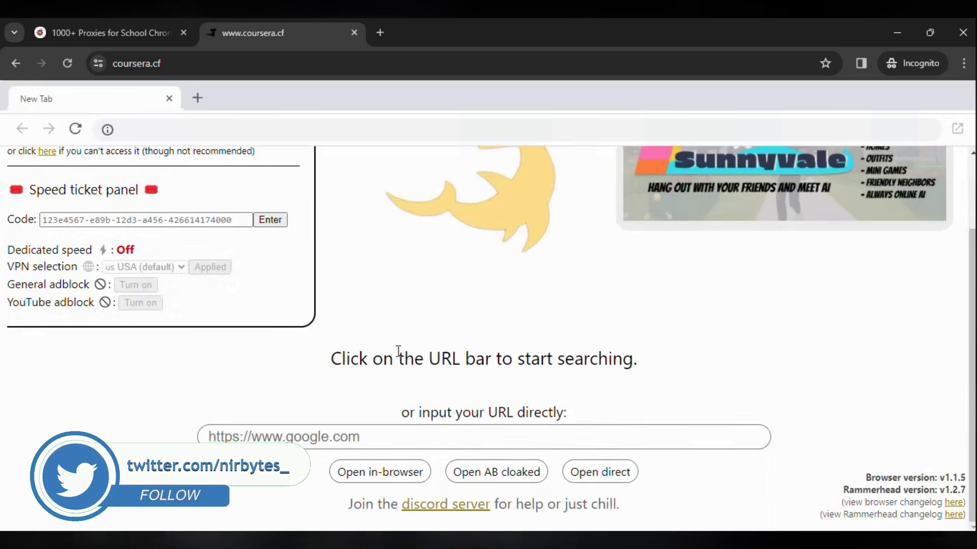
mouse_move(355, 411)
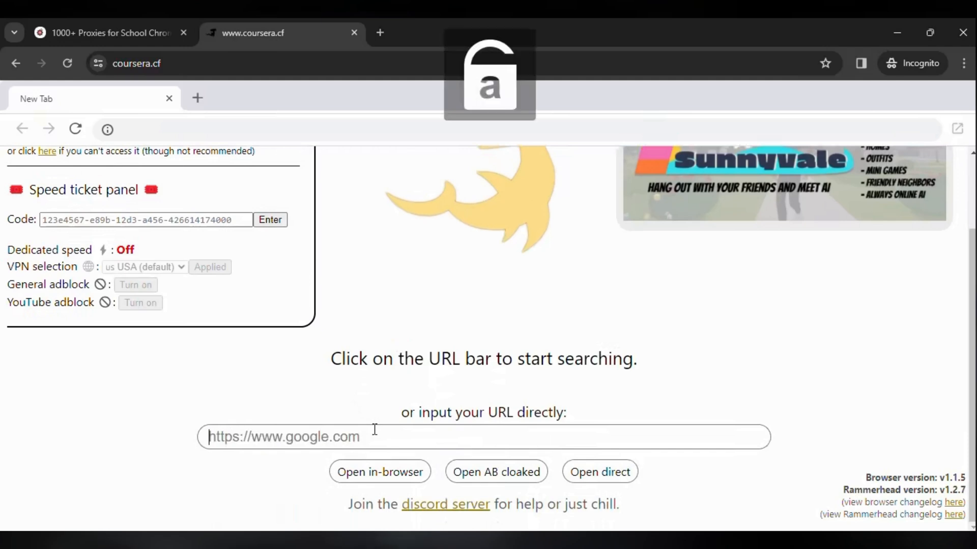
text(instagram.com)
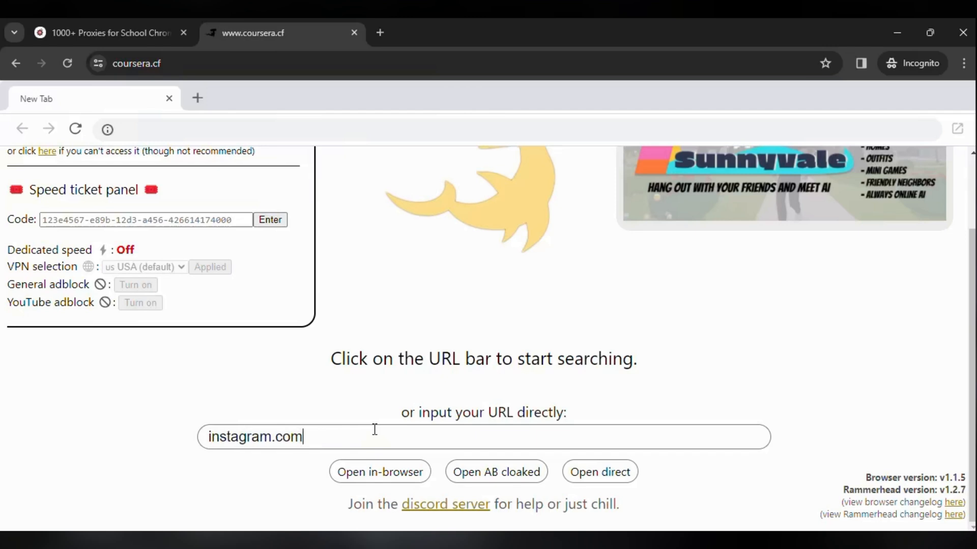
click(379, 472)
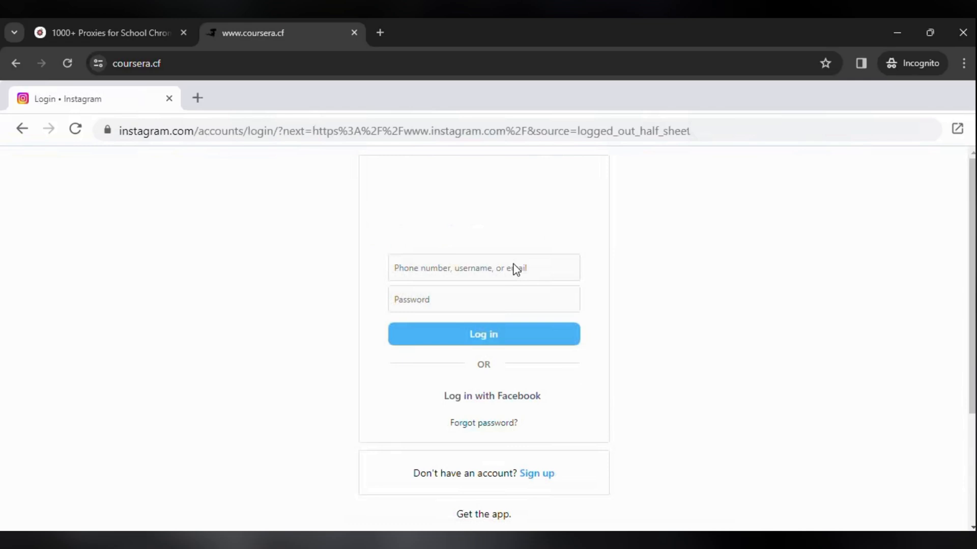
Step: Select the phone number, username, or email field on Instagram's login form
click(484, 267)
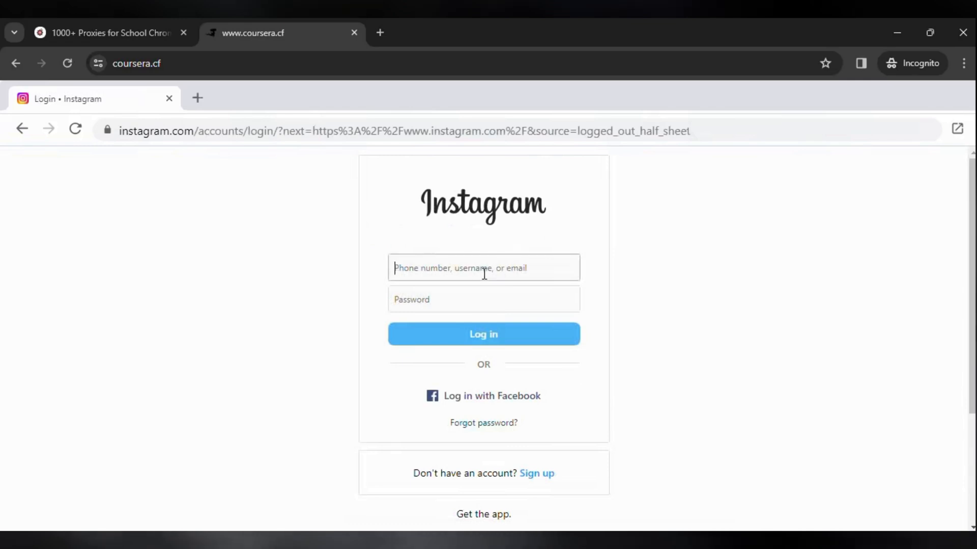